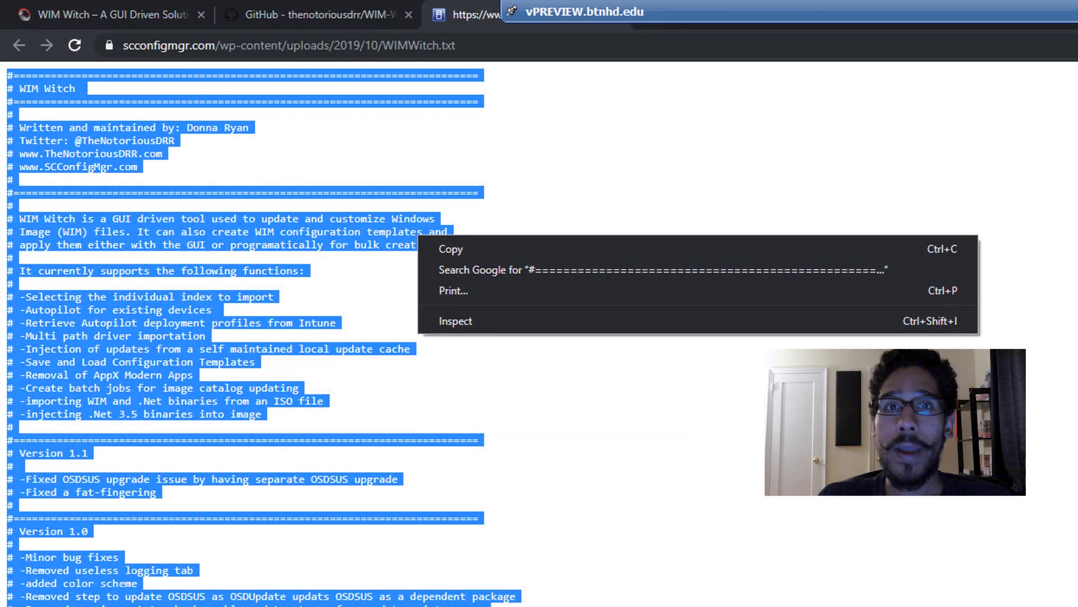
Step: Leave Chrome with the WIM Witch script text selected and bring up the Start menu
key(Super)
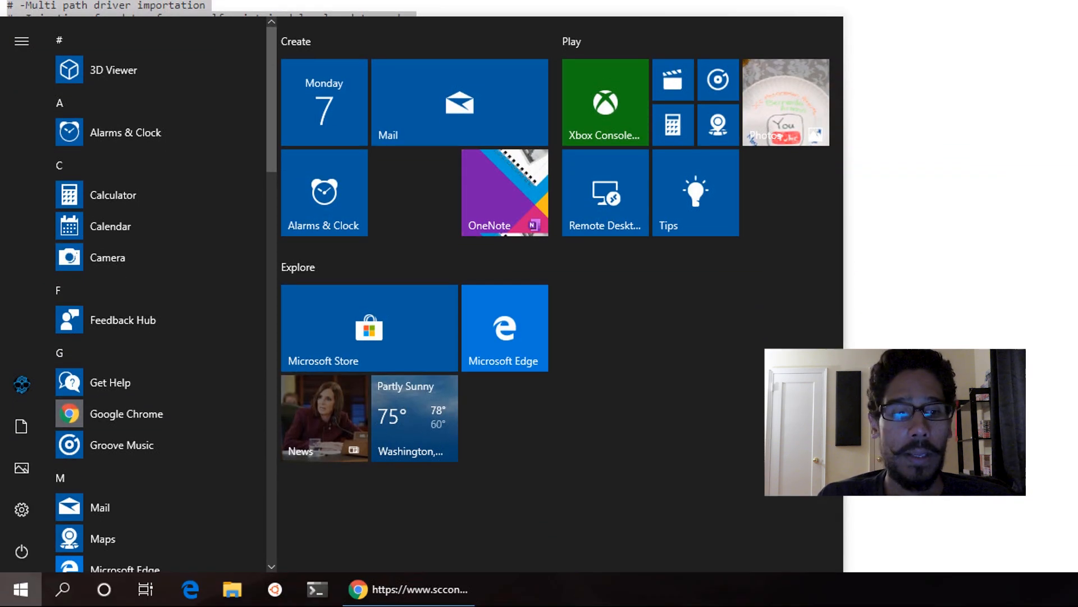
Step: Launch Windows PowerShell ISE as administrator from the Start search, approving the UAC prompt
text(powershell ise)
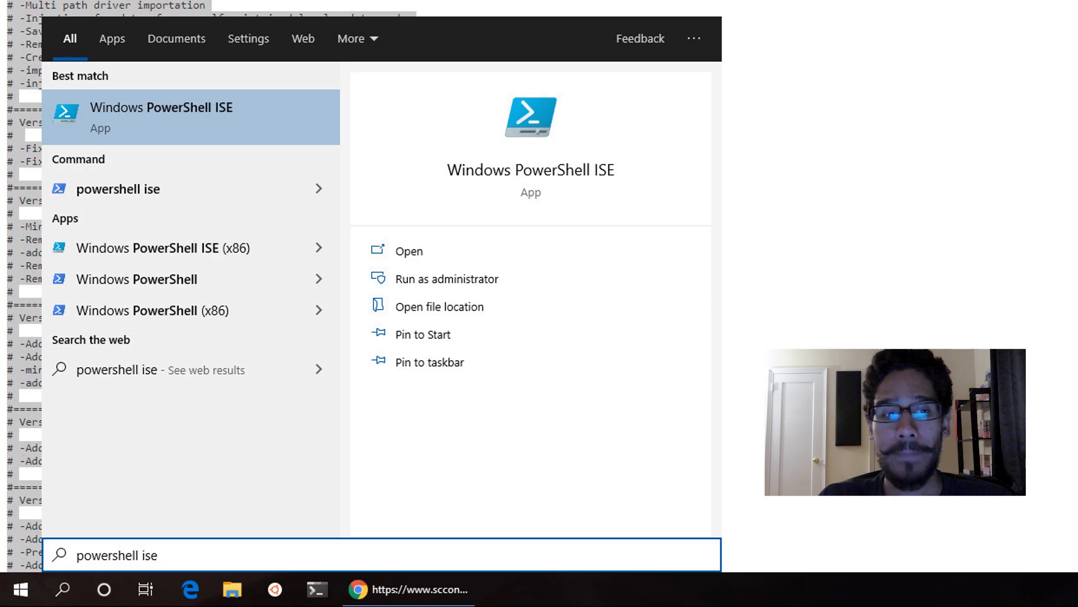
right_click(162, 117)
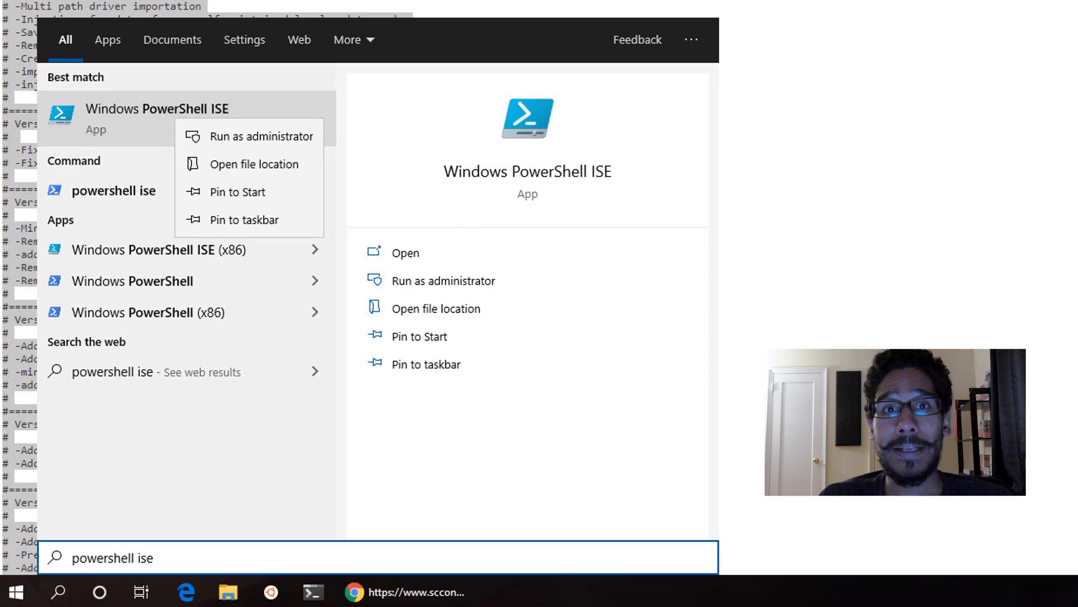
click(263, 136)
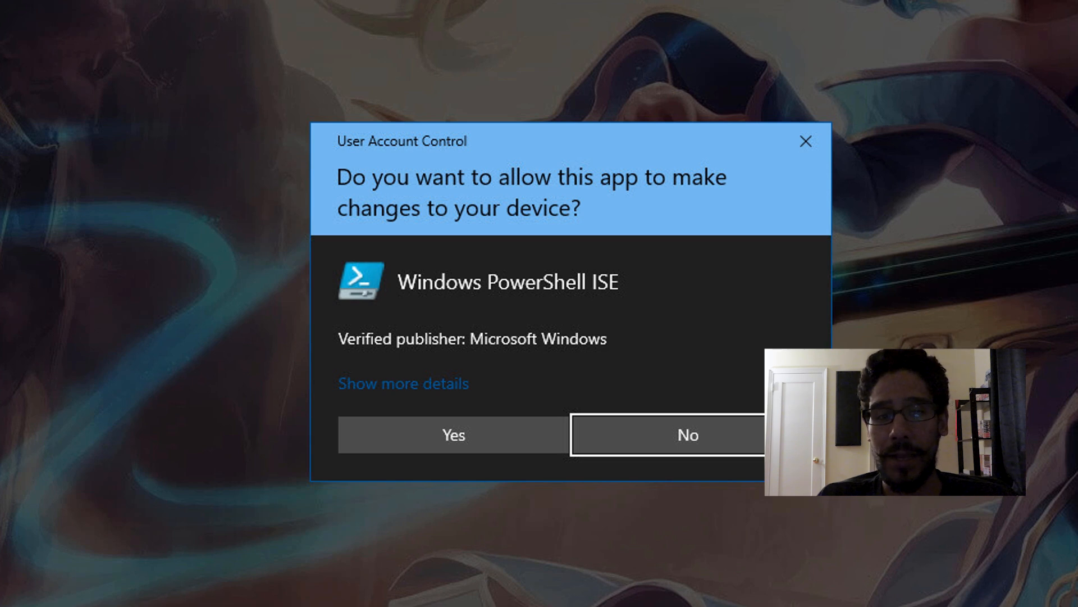
click(452, 434)
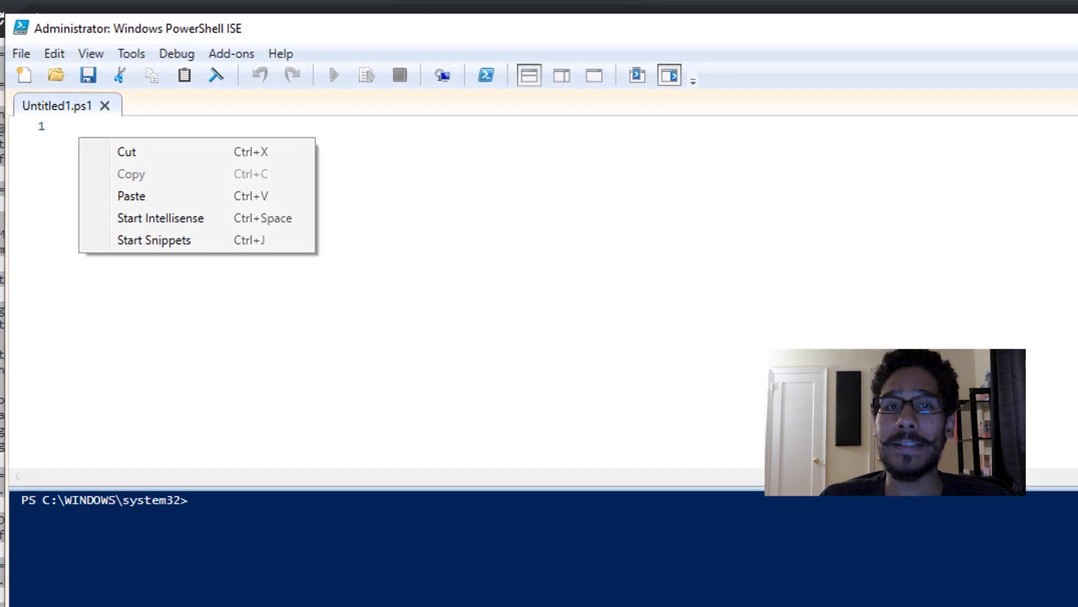
Step: Paste the WIM Witch script into the untitled file and begin saving it as WIMWitch.ps1
click(131, 195)
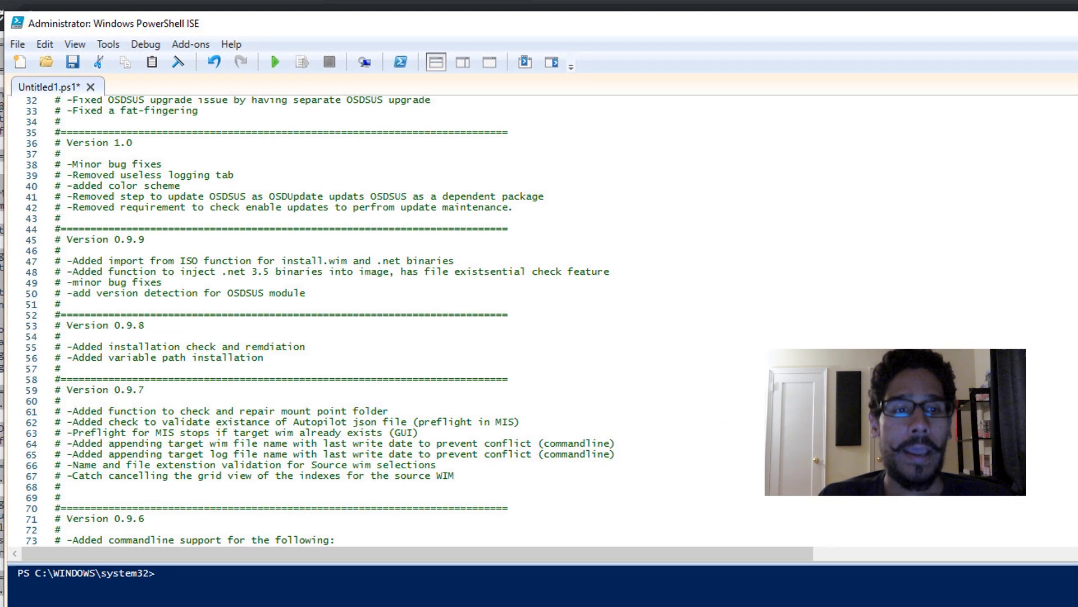
click(71, 60)
text(WIMWitch.ps1)
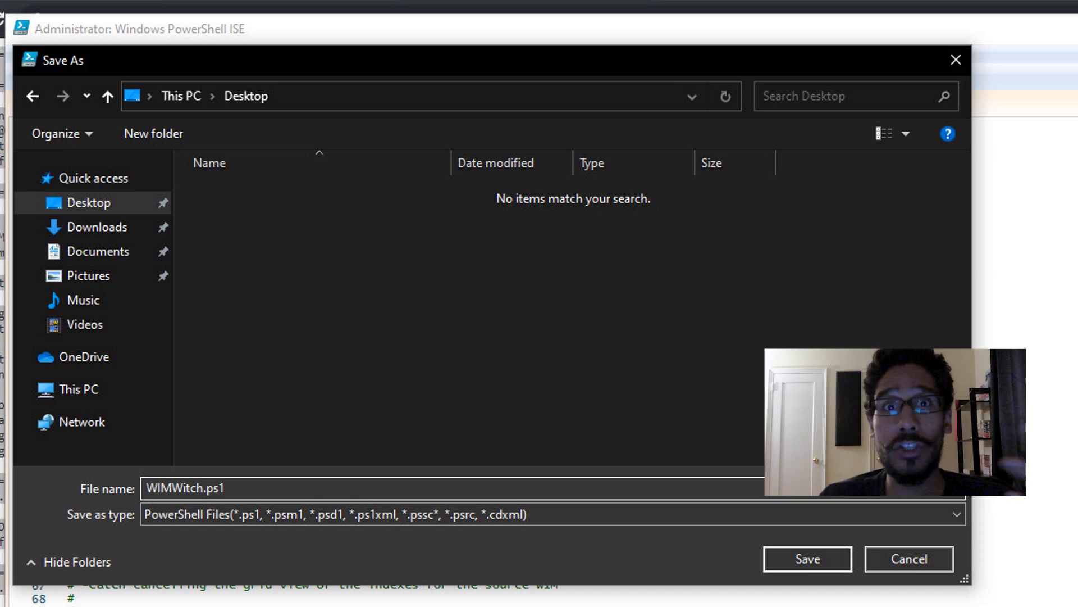
Step: Save WIMWitch.ps1 to the Desktop and set the execution policy to RemoteSigned, approving the change
click(806, 558)
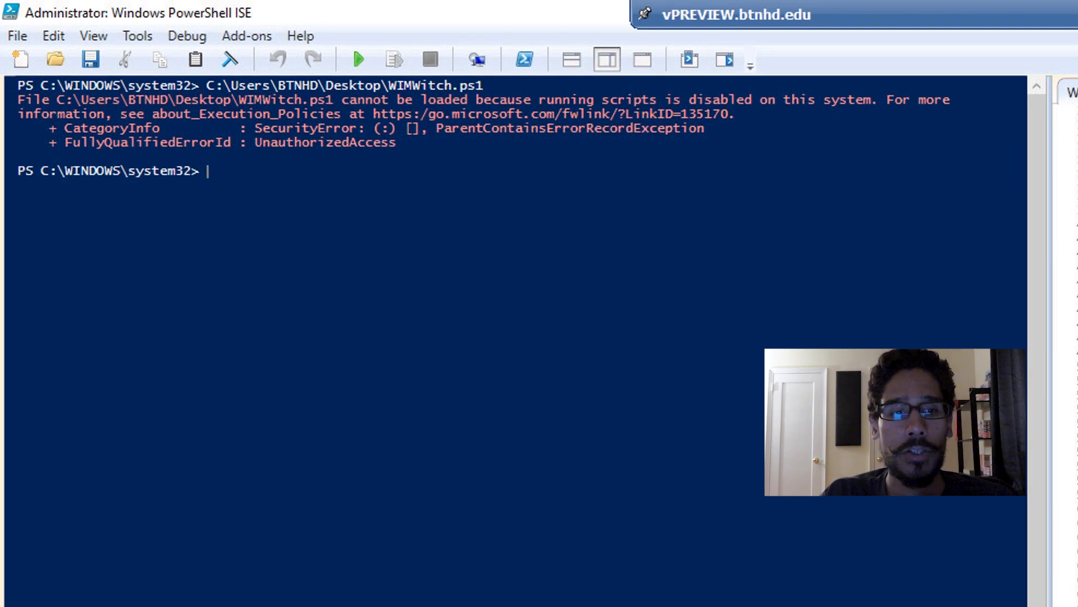
text(Set-ExecutionPolicy remotesigned)
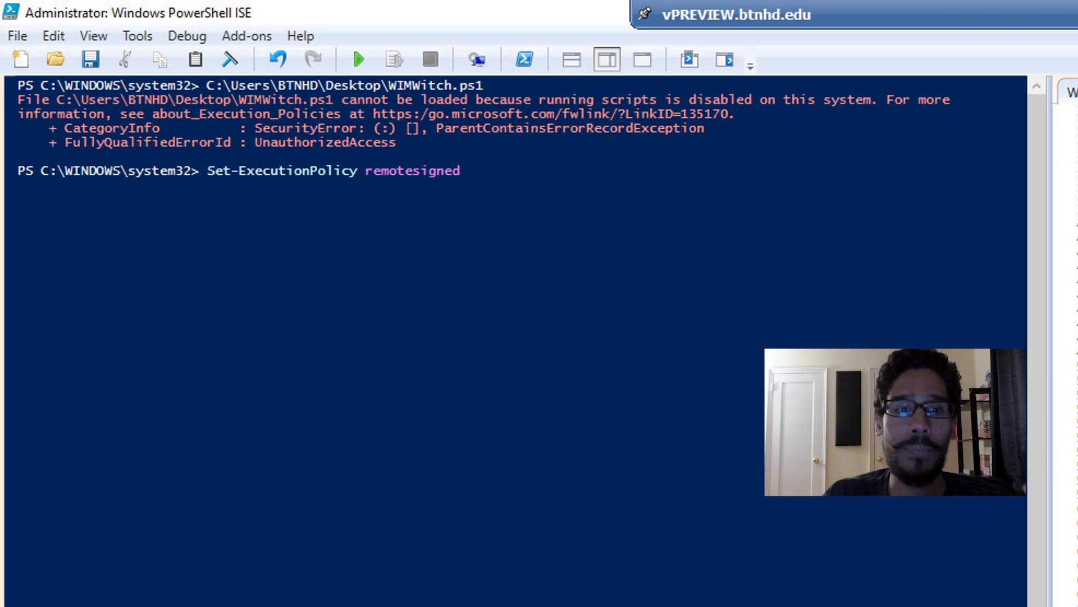
key(Return)
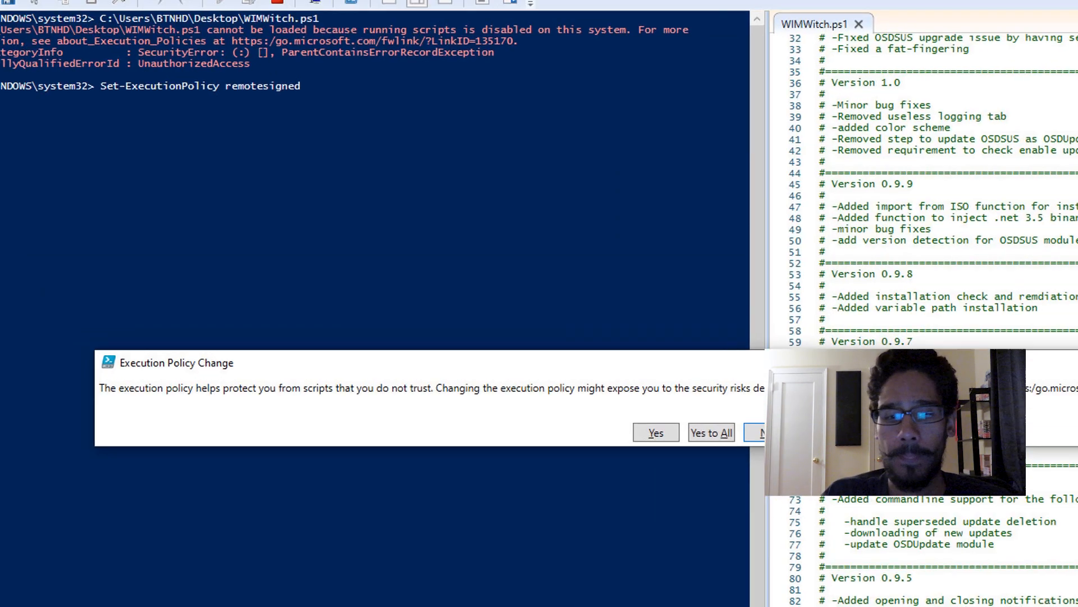
click(654, 433)
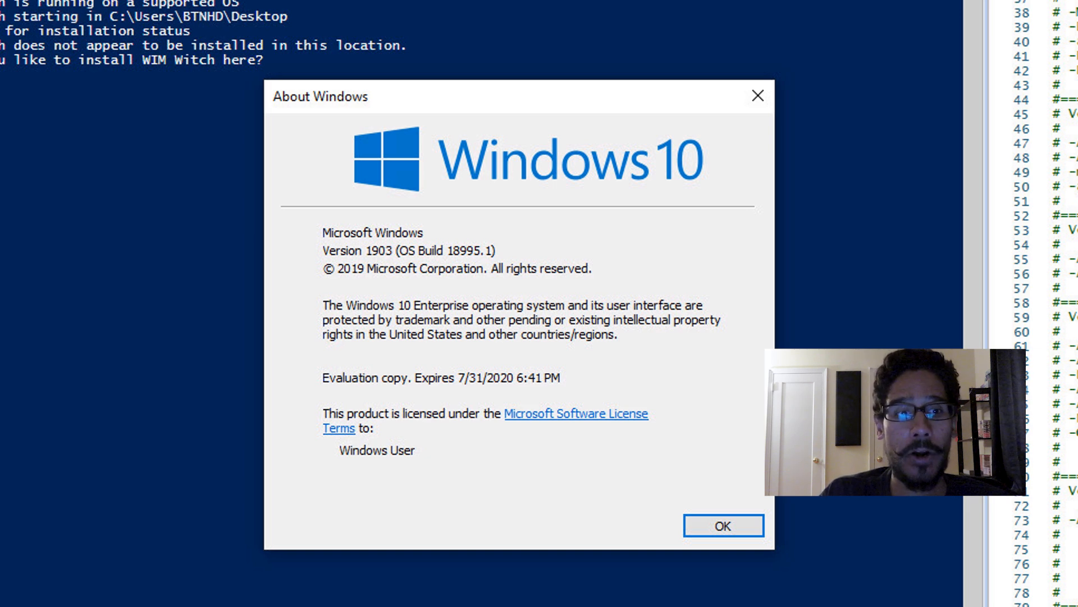
Step: Dismiss the About Windows version dialog so the WIM Witch install prompt proceeds
click(722, 526)
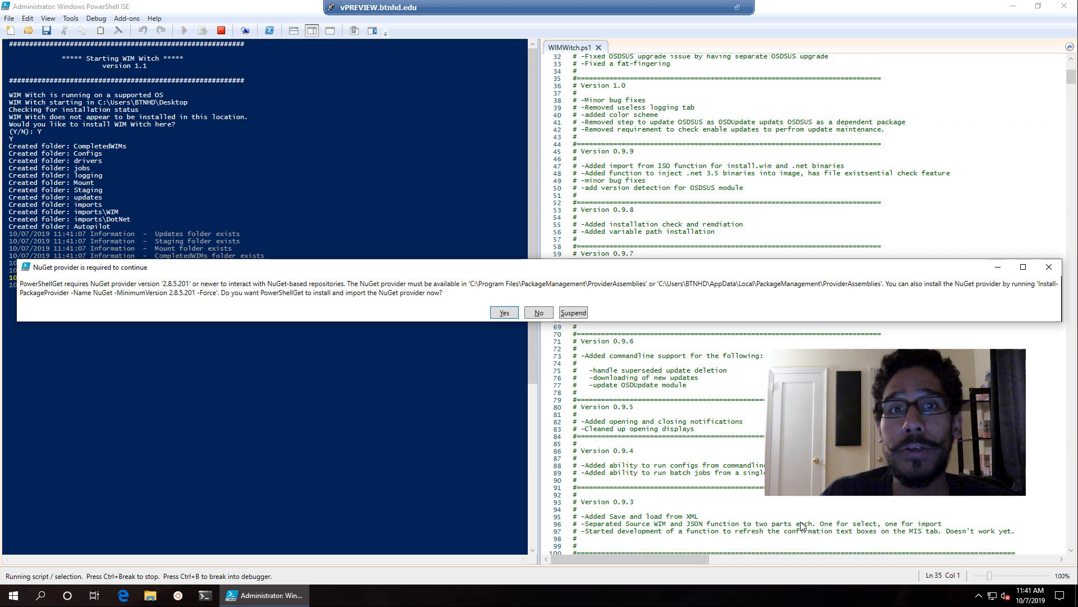
click(503, 314)
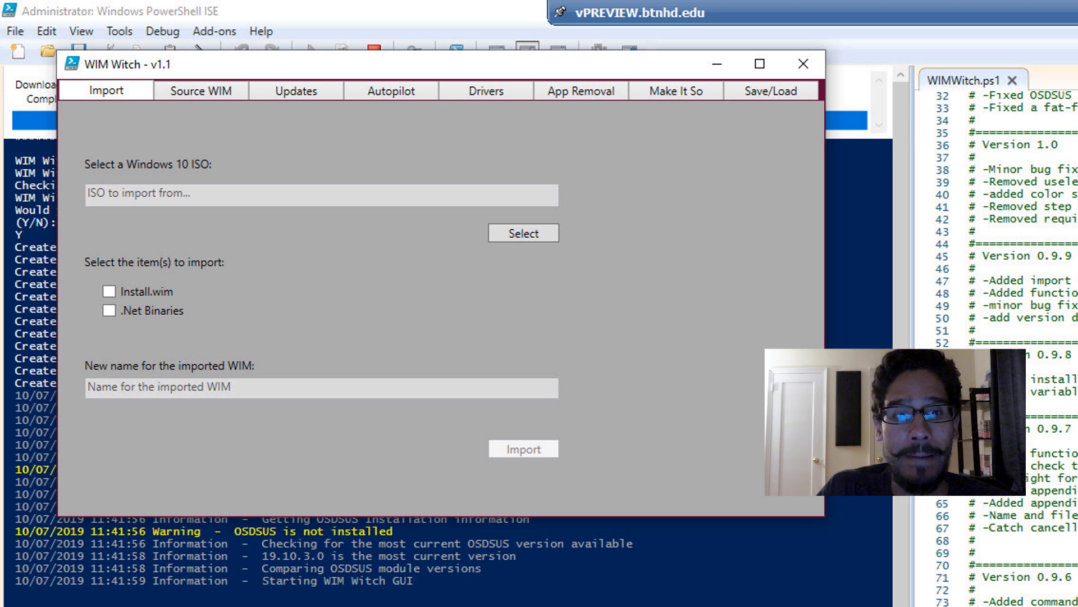
Step: Import Install.wim from the LTSB 2016 ISO on the Desktop under the name BTNHD_Windows_10
click(523, 232)
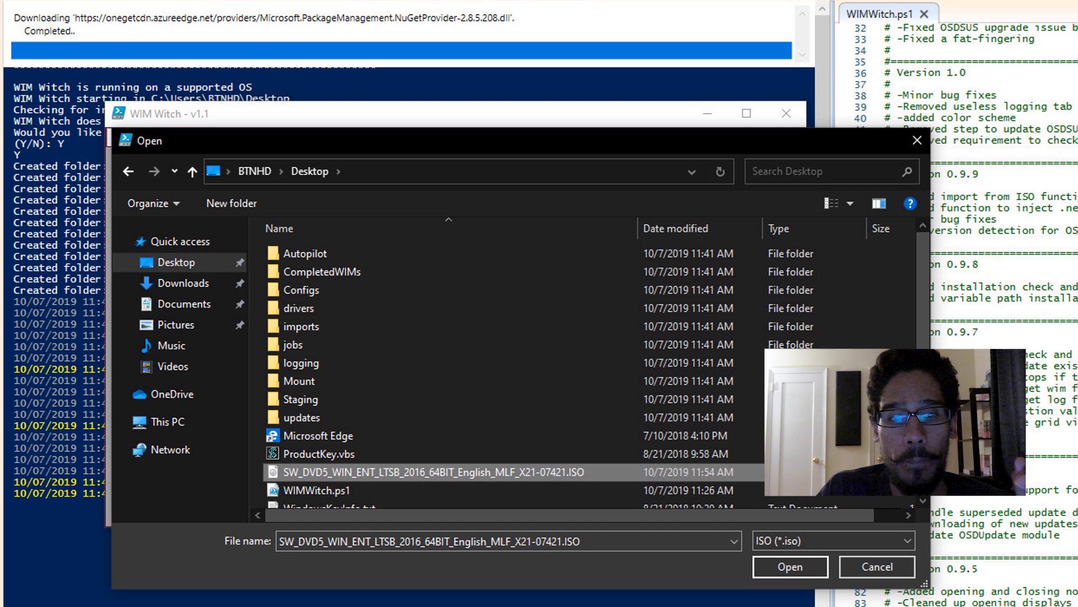
click(789, 566)
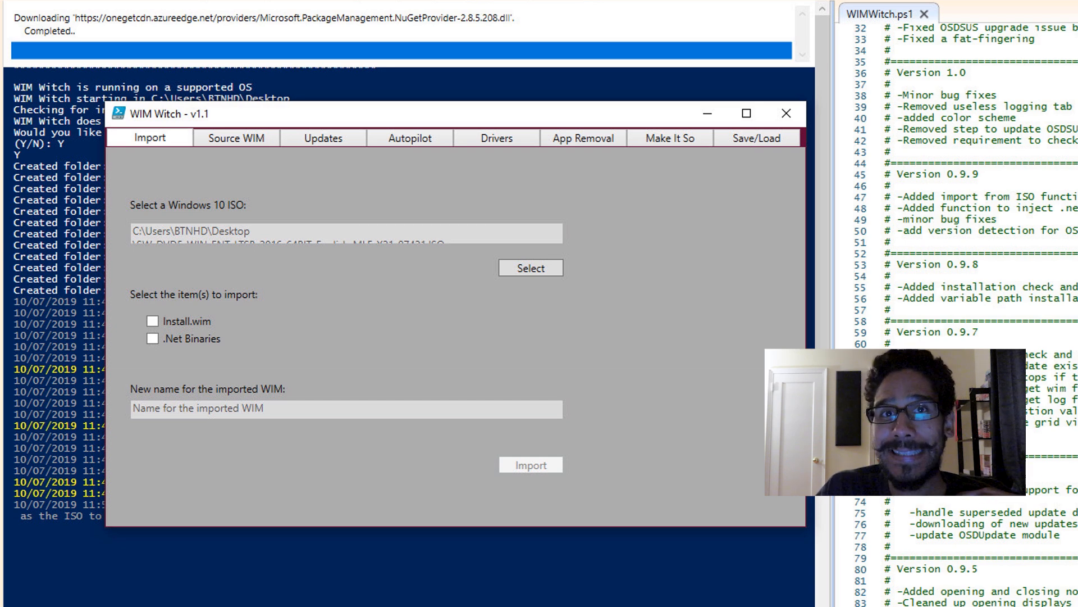
click(153, 320)
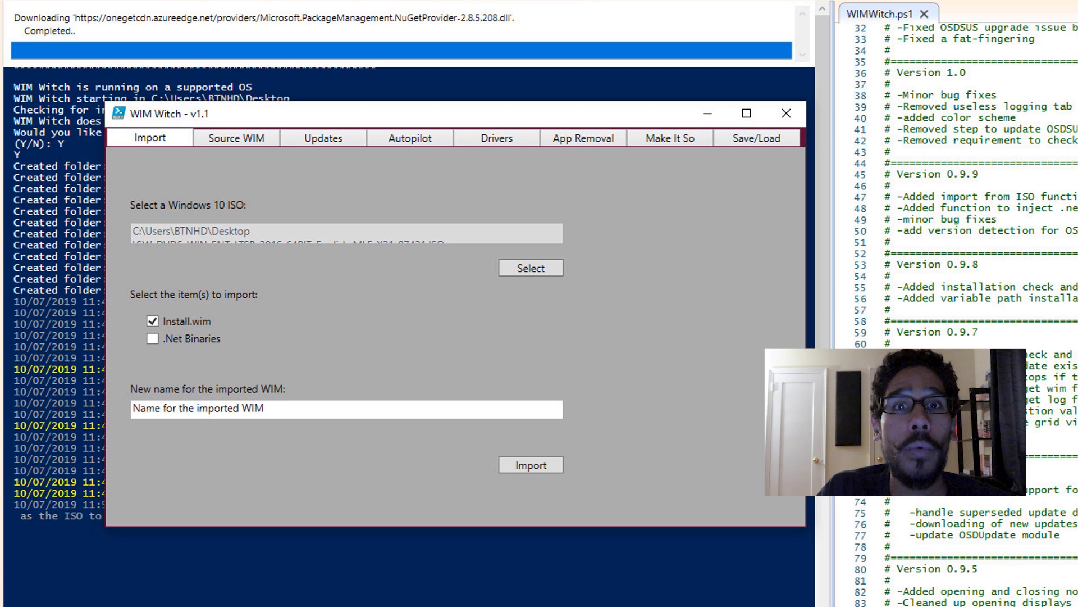
text(BTNHD_Windows_10)
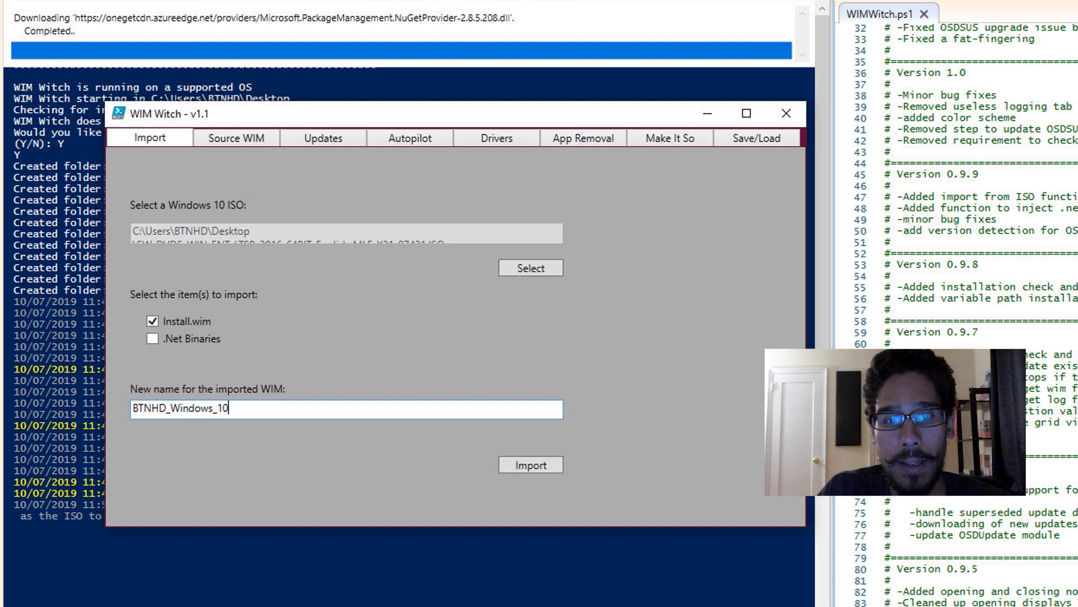
click(530, 464)
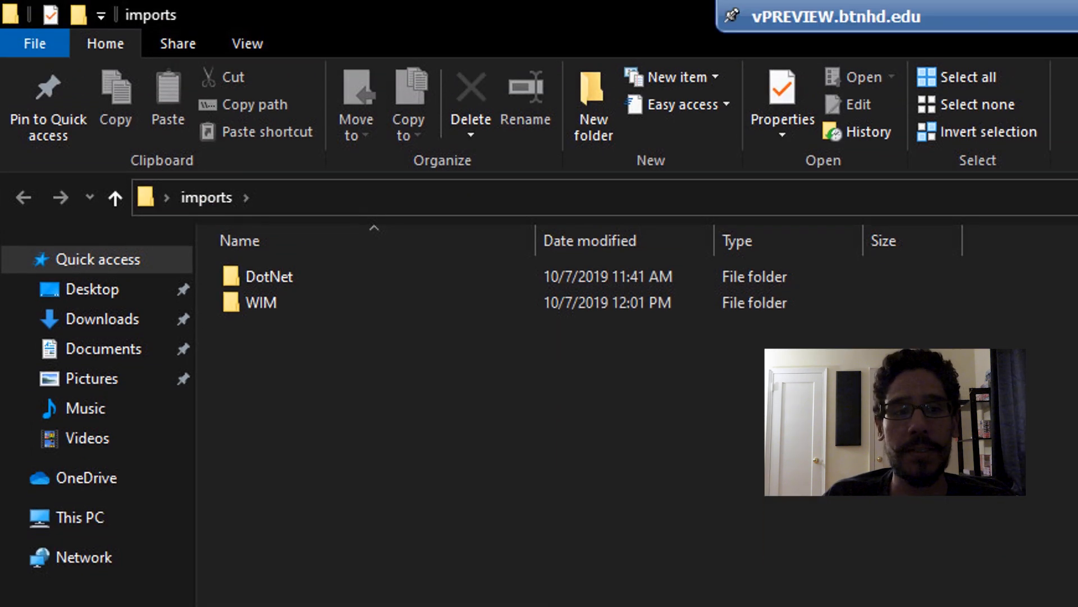
Step: Look inside the imports WIM folder for the imported image
double_click(259, 302)
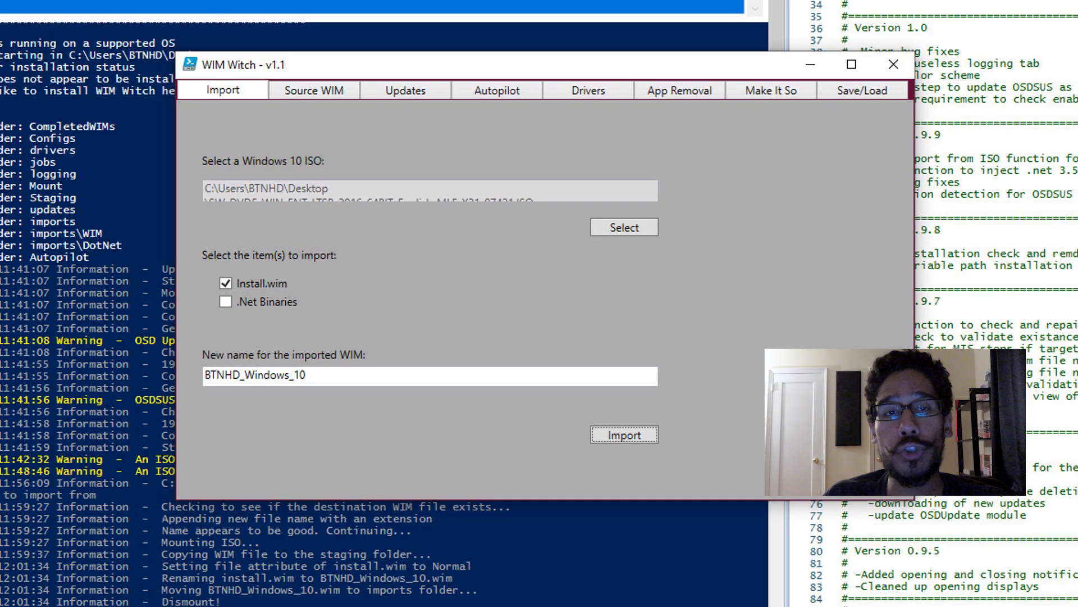
Step: Load BTNHD_Windows_10.wim as the source image, showing Windows 10 Enterprise 2016 LTSB x64
click(313, 90)
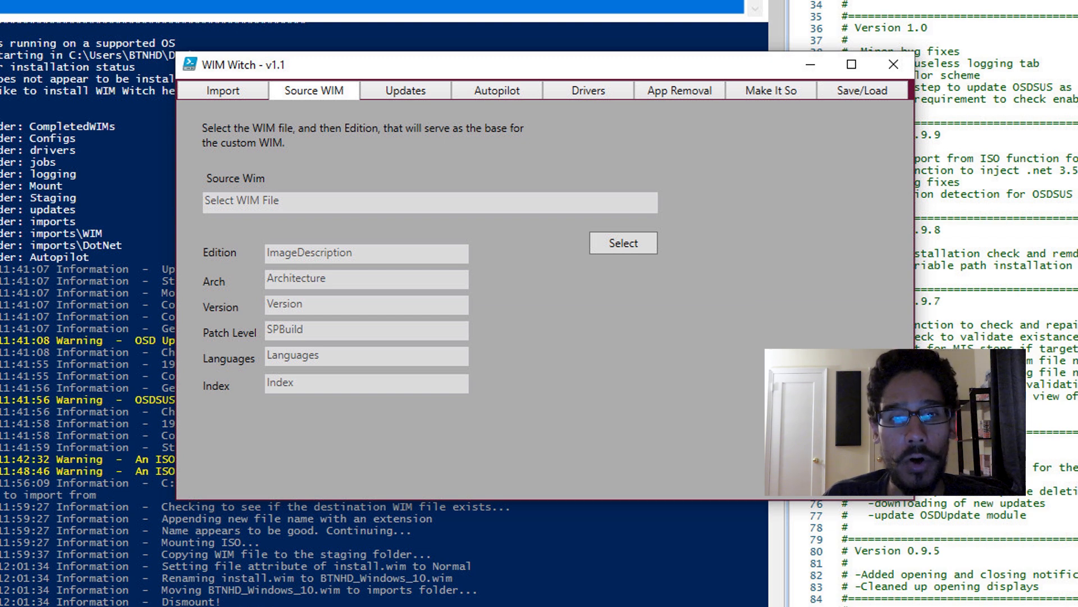
click(621, 243)
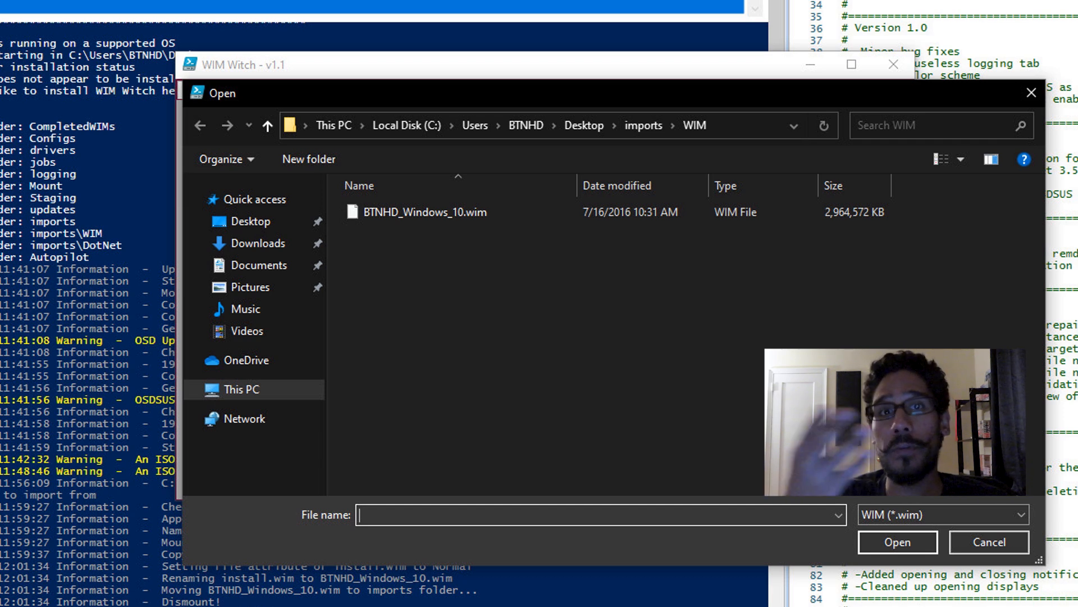
click(422, 212)
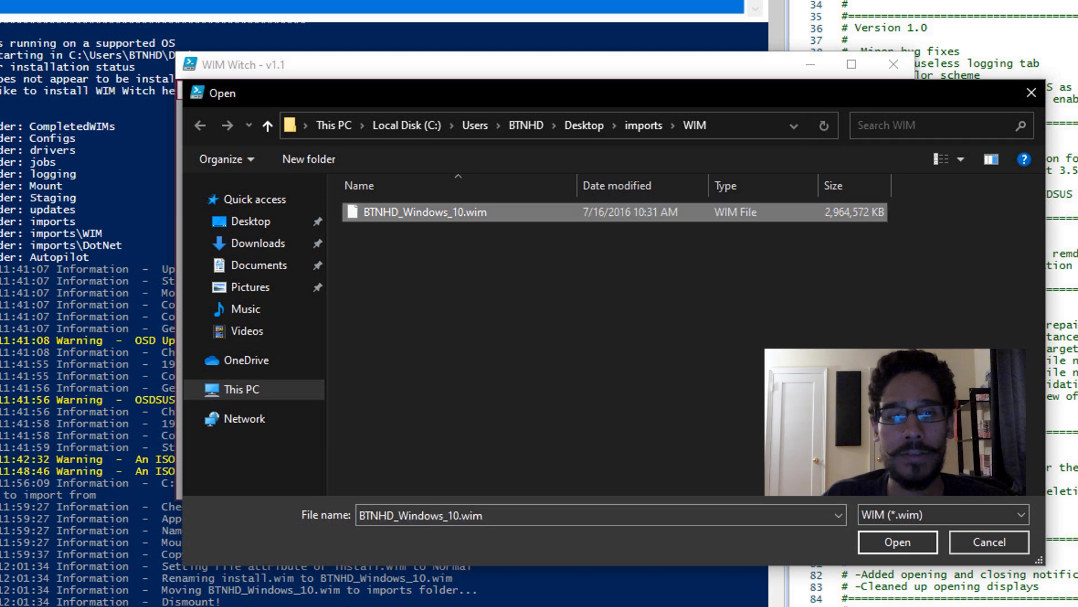
click(897, 542)
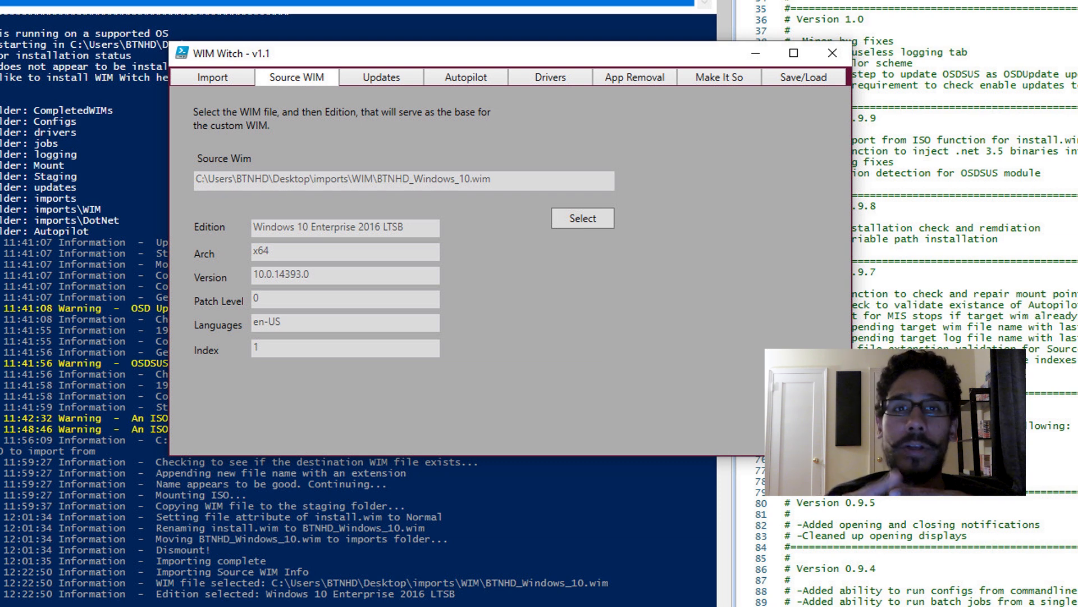
Step: Install the OSDeploy modules OSDUpdate and OSDSUS from the Updates settings
click(378, 77)
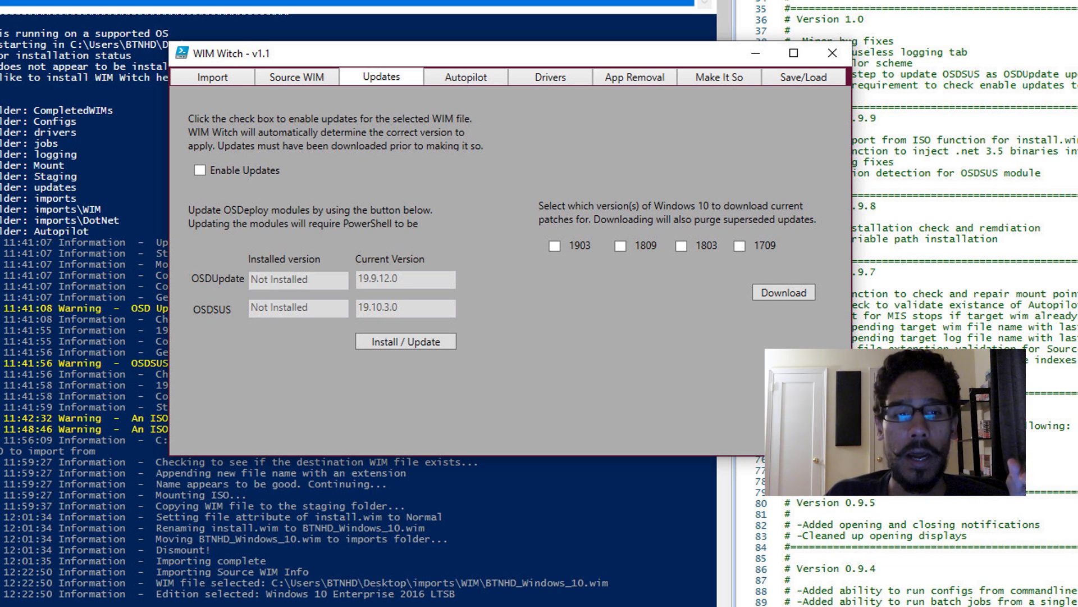
click(200, 169)
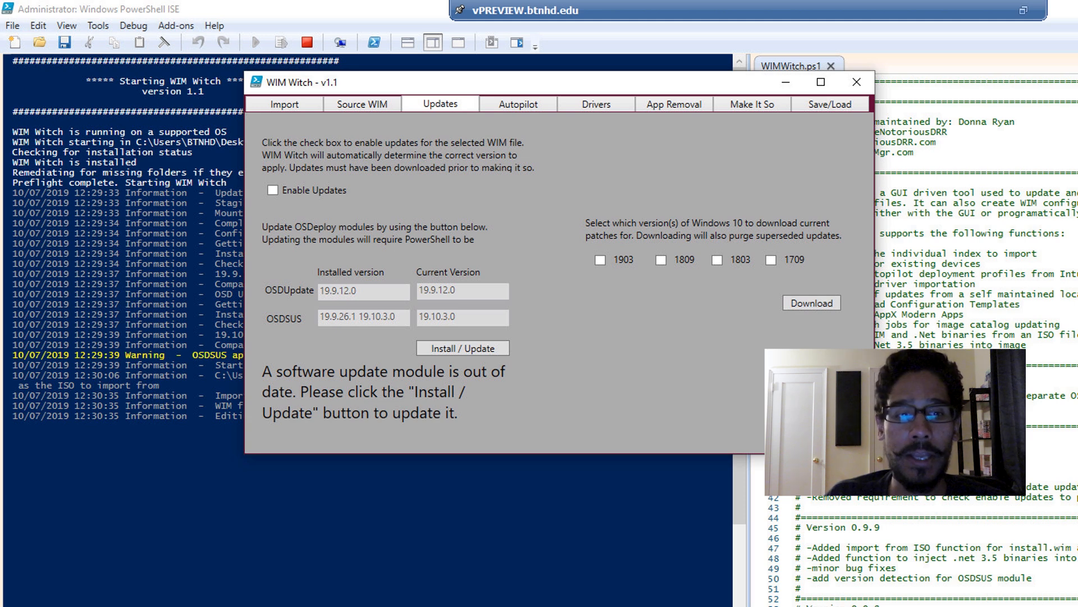
Step: Update the out-of-date OSDeploy modules so OSDUpdate and OSDSUS are current
click(462, 348)
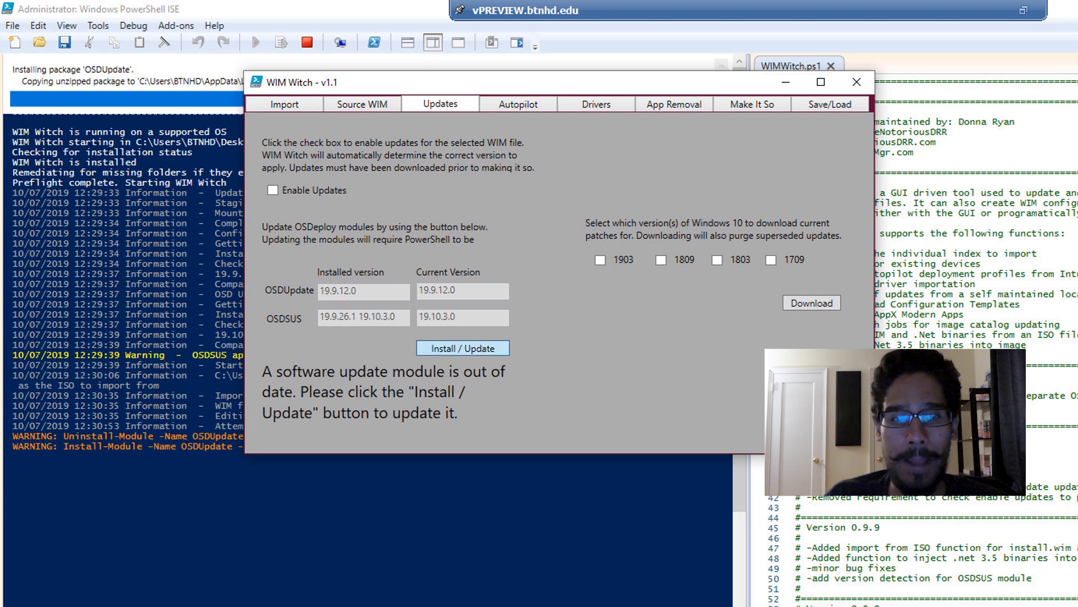
click(461, 347)
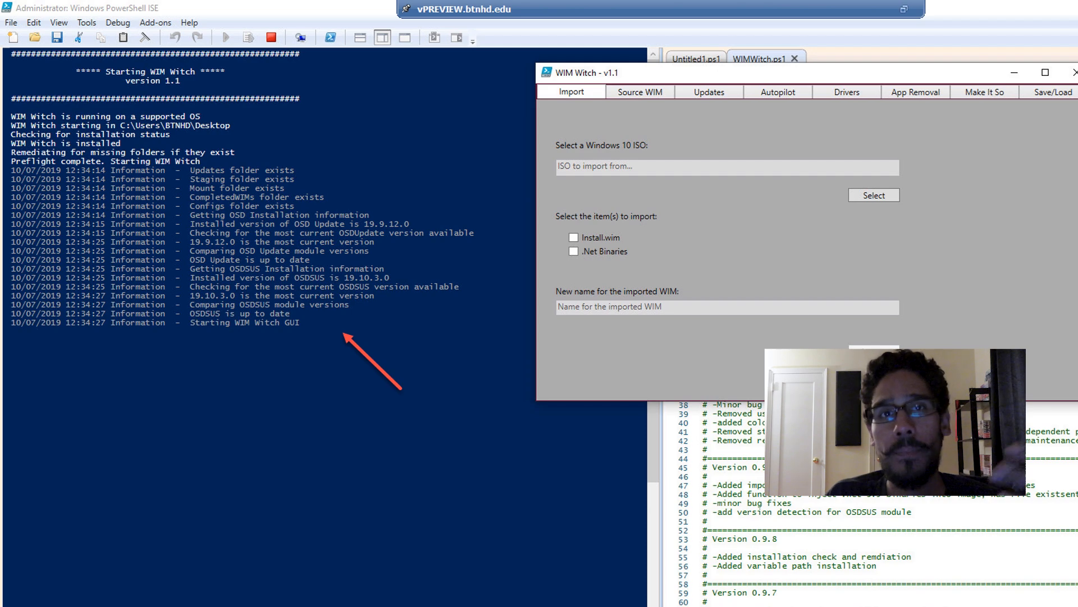
Step: Download the current Windows 10 1709 patches from the Updates page, then move to Autopilot settings
click(679, 87)
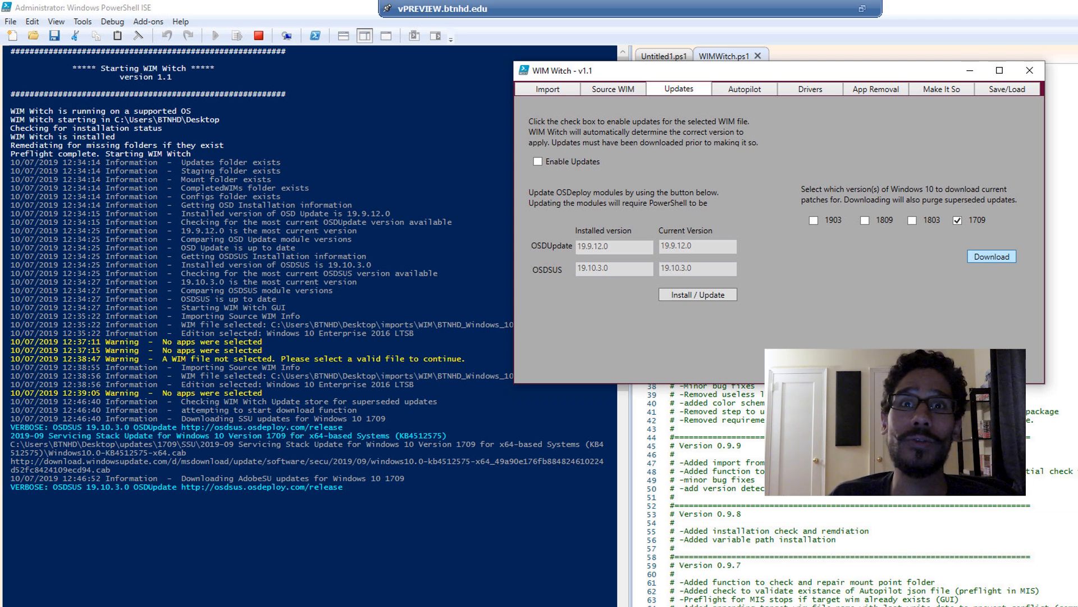
click(741, 88)
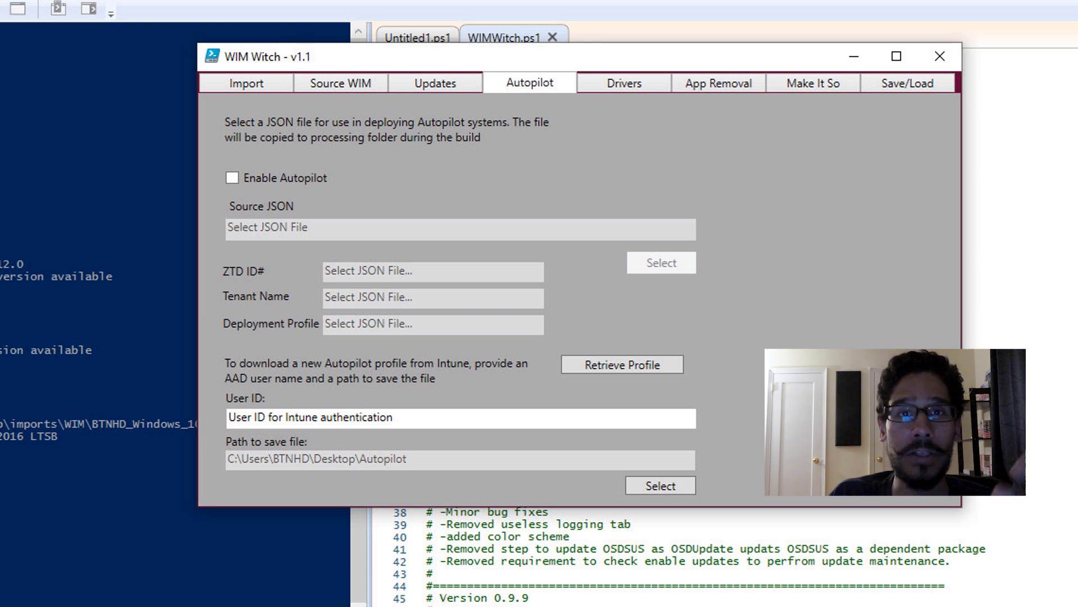
Step: Review the Drivers injection page, then bring up the App Removal page with no apps selected
click(623, 82)
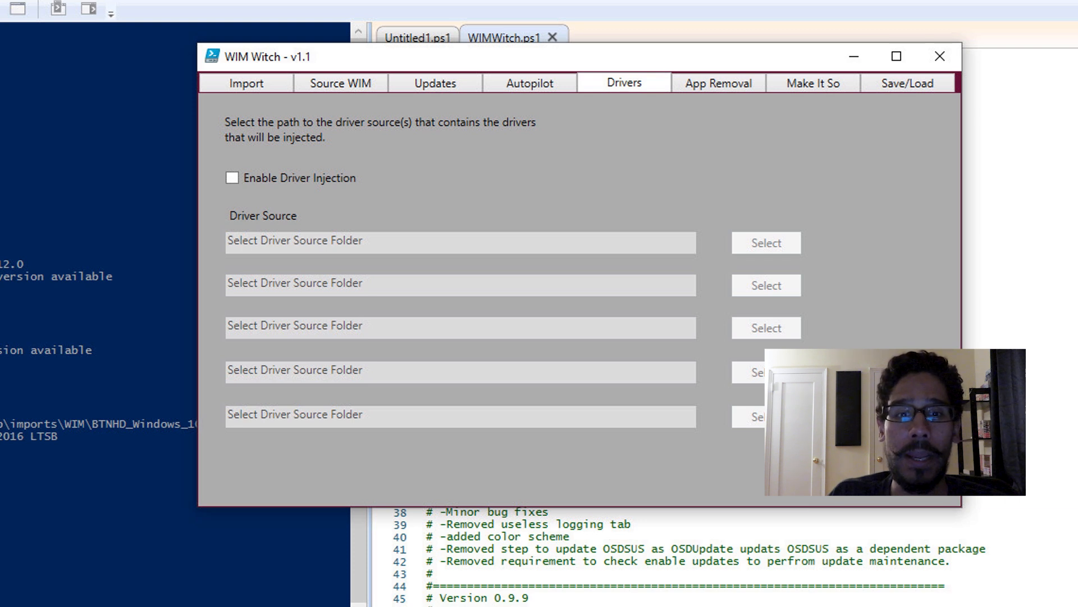
click(717, 82)
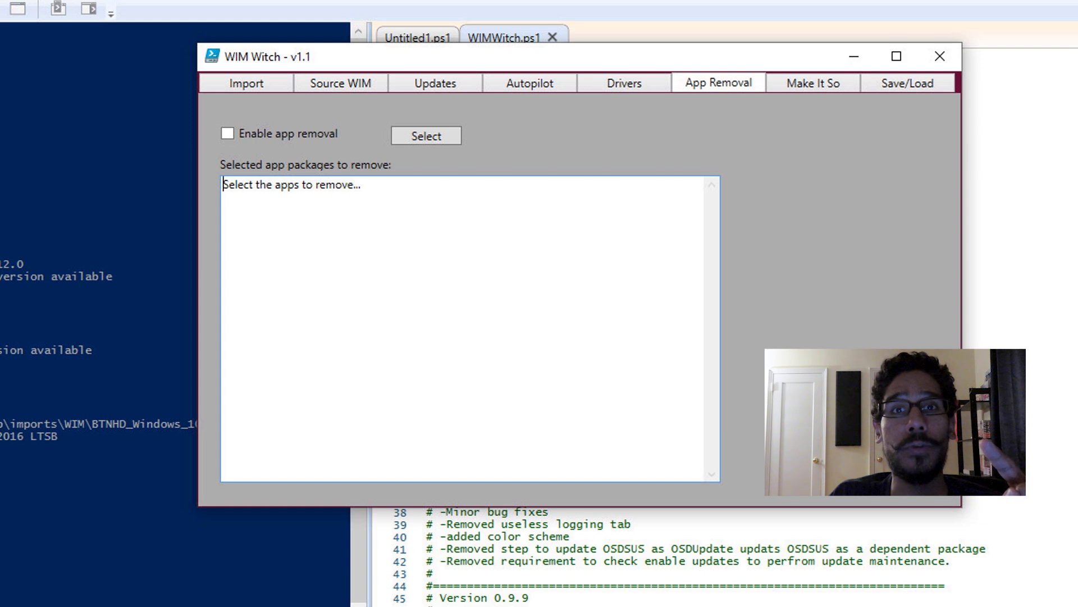
Step: Review the Make It So build page showing app removal True, then the Save/Load configuration page
click(812, 82)
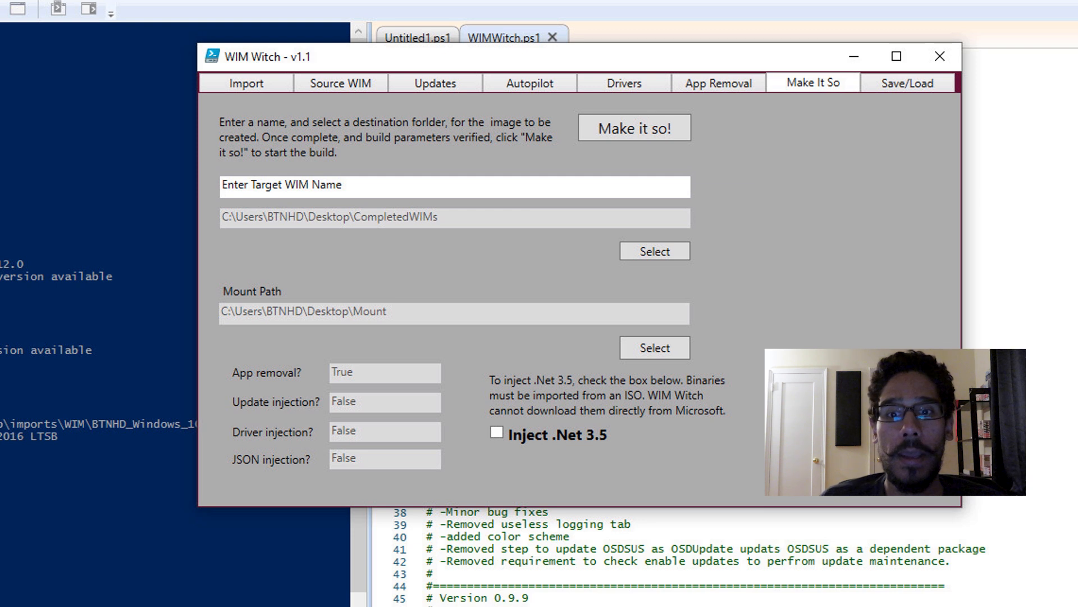
click(908, 82)
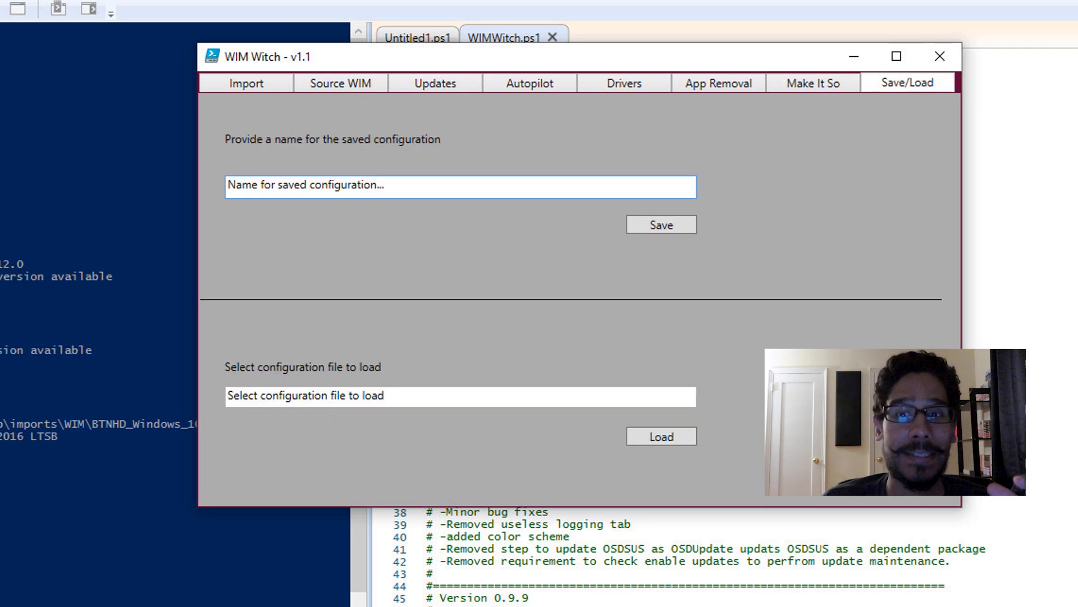